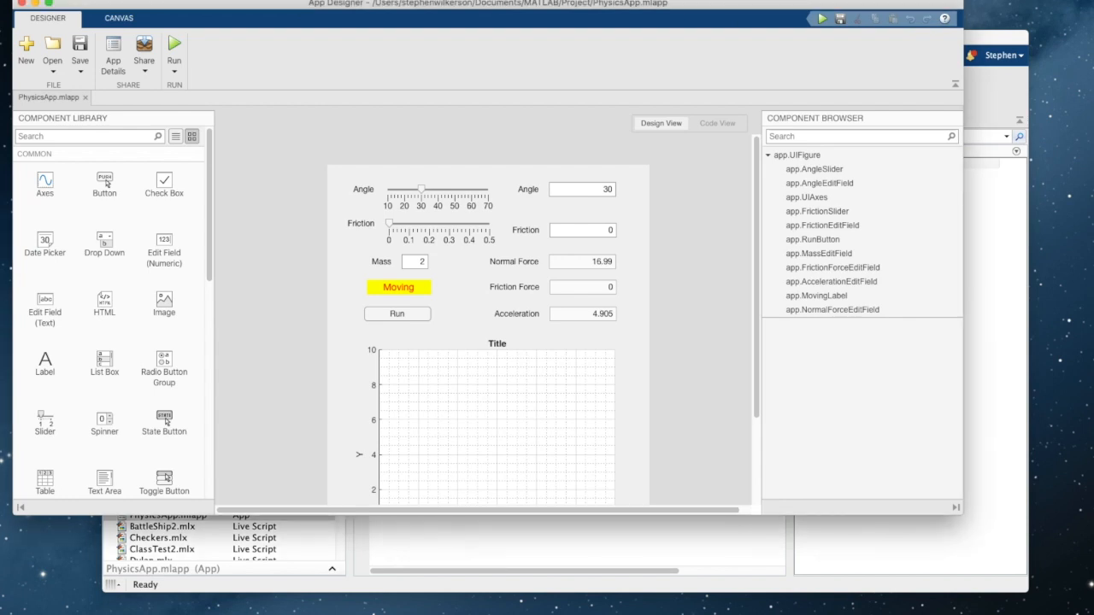
Step: Review PhysicsApp's code in Code View from properties through drawing functions and callbacks, returning to the top
click(717, 123)
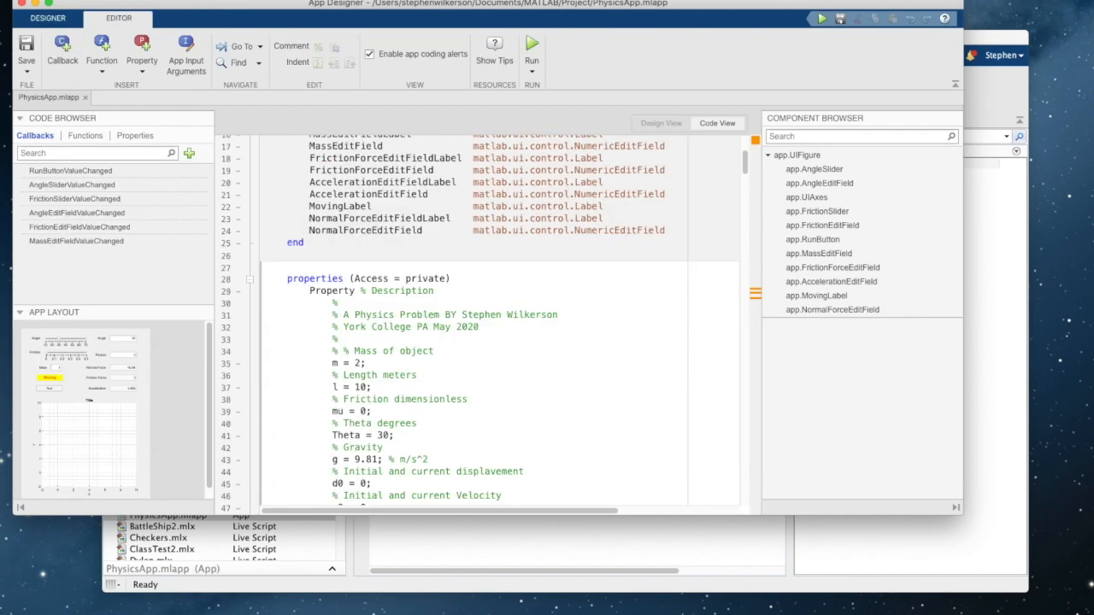
scroll(down, 3)
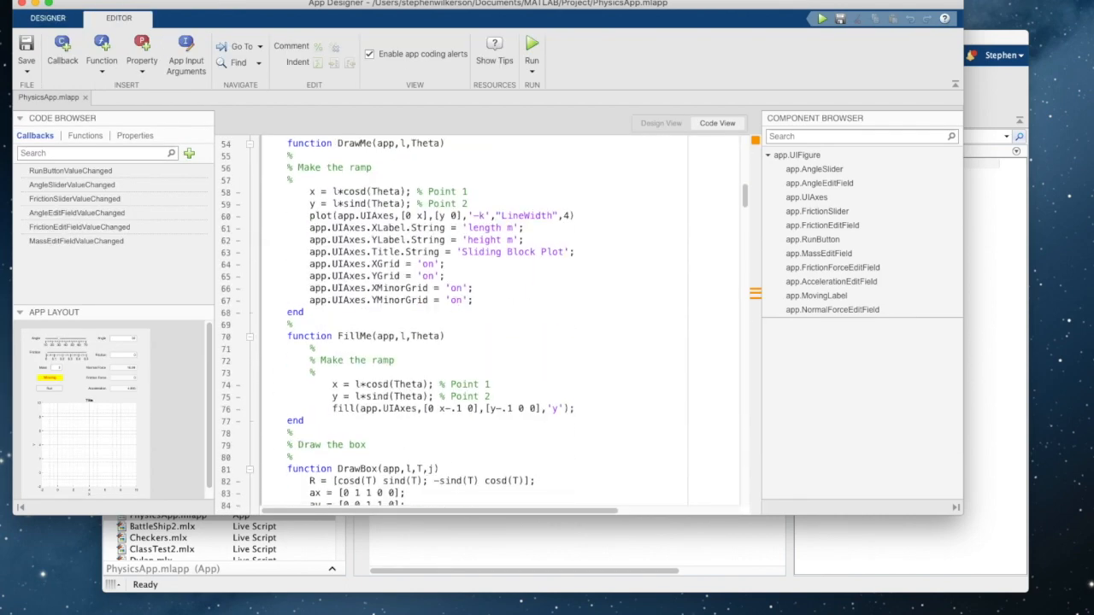
scroll(down, 3)
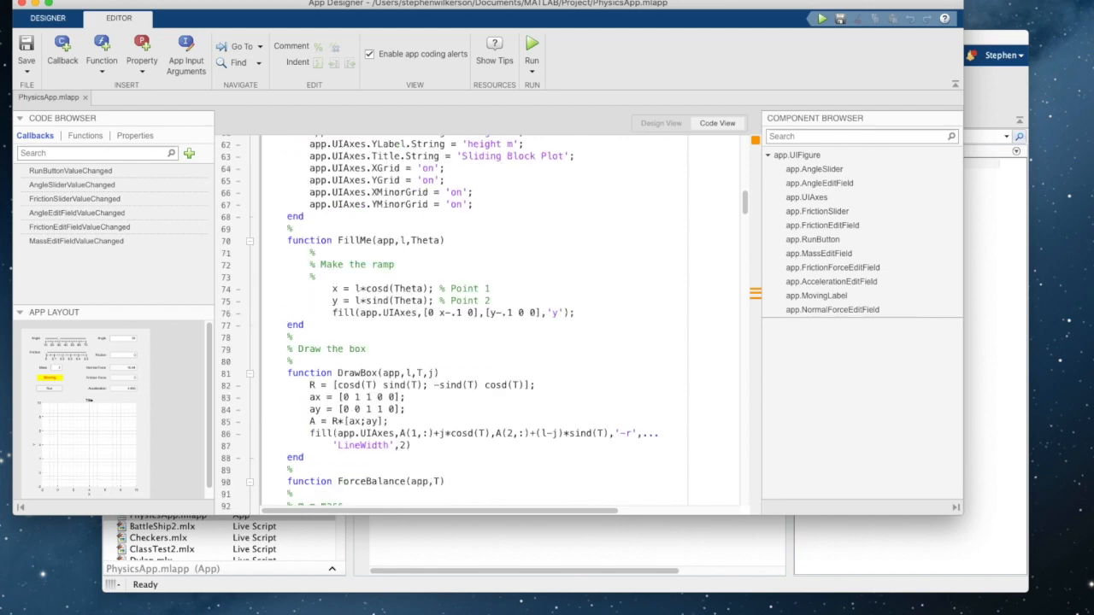
scroll(down, 3)
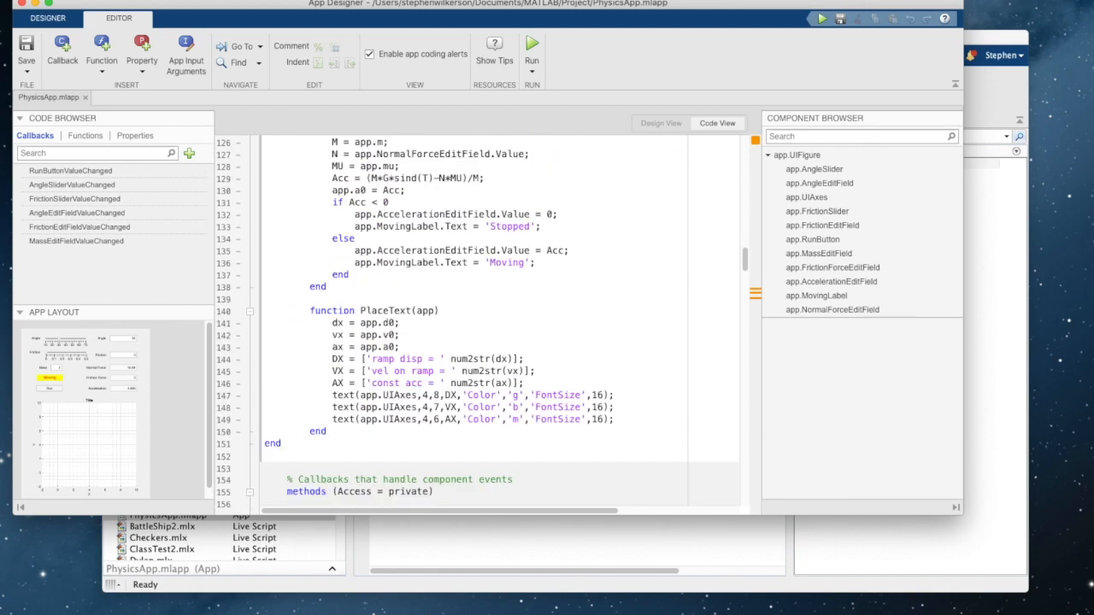
scroll(down, 3)
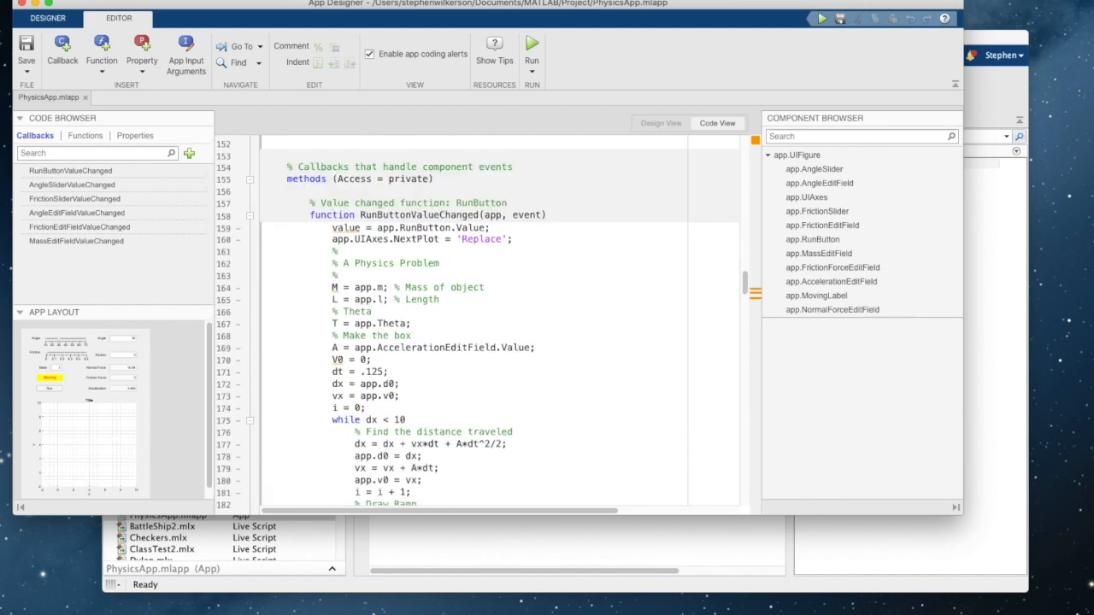
scroll(down, 3)
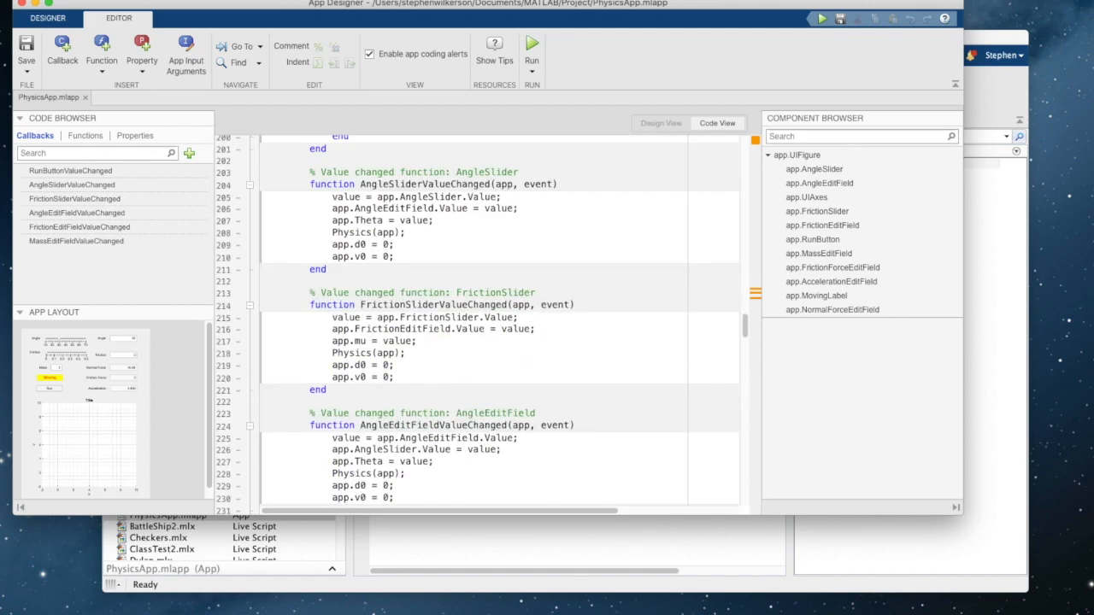
scroll(down, 3)
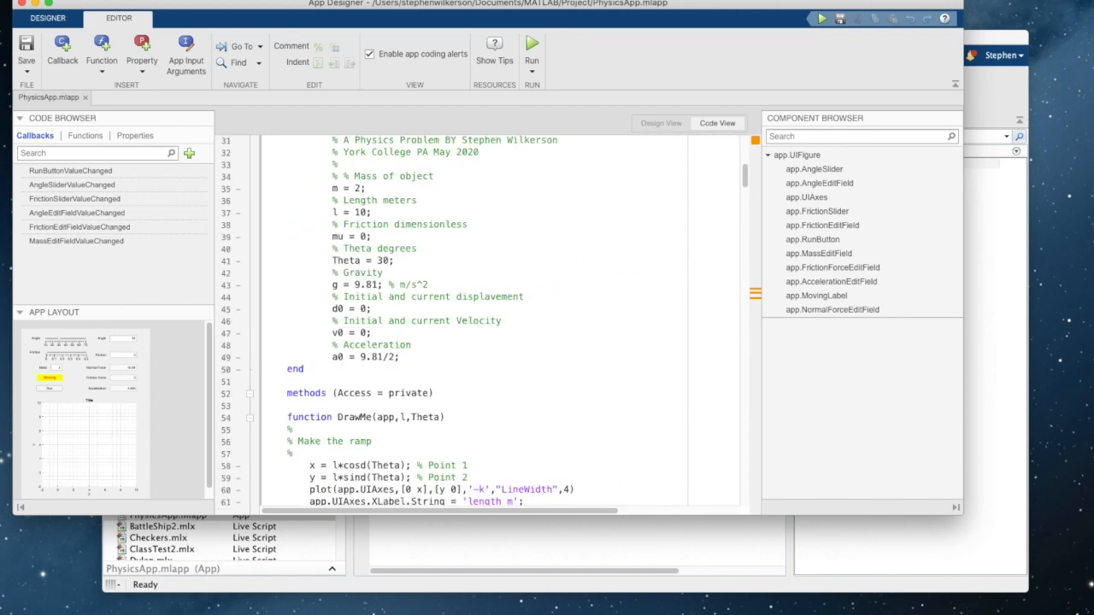
scroll(up, 3)
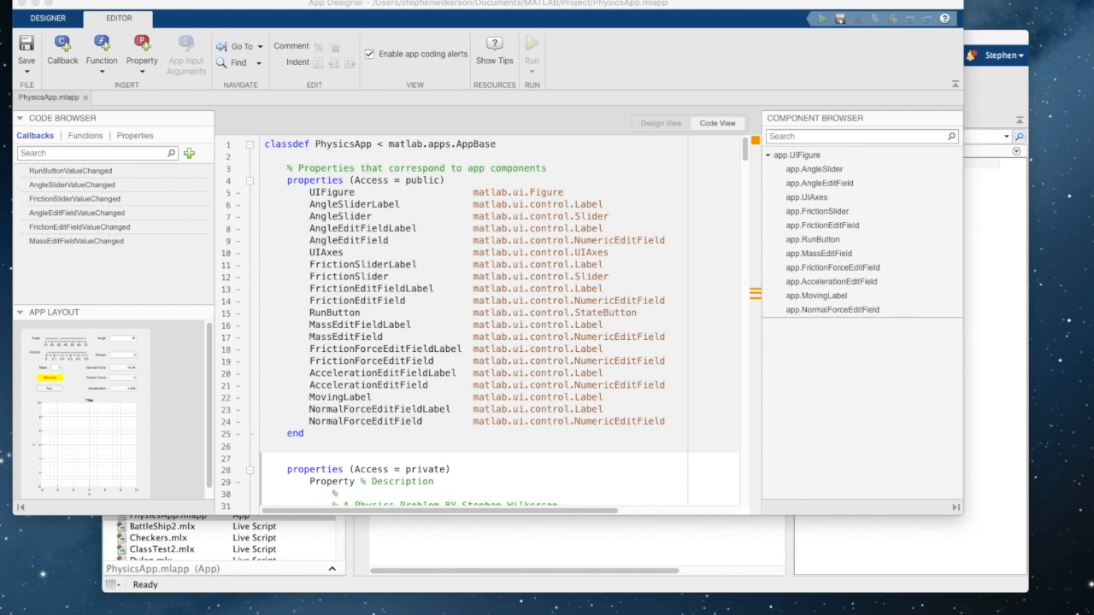
Step: Launch PhysicsApp and change its ramp angle from 30 to 45 degrees
click(532, 51)
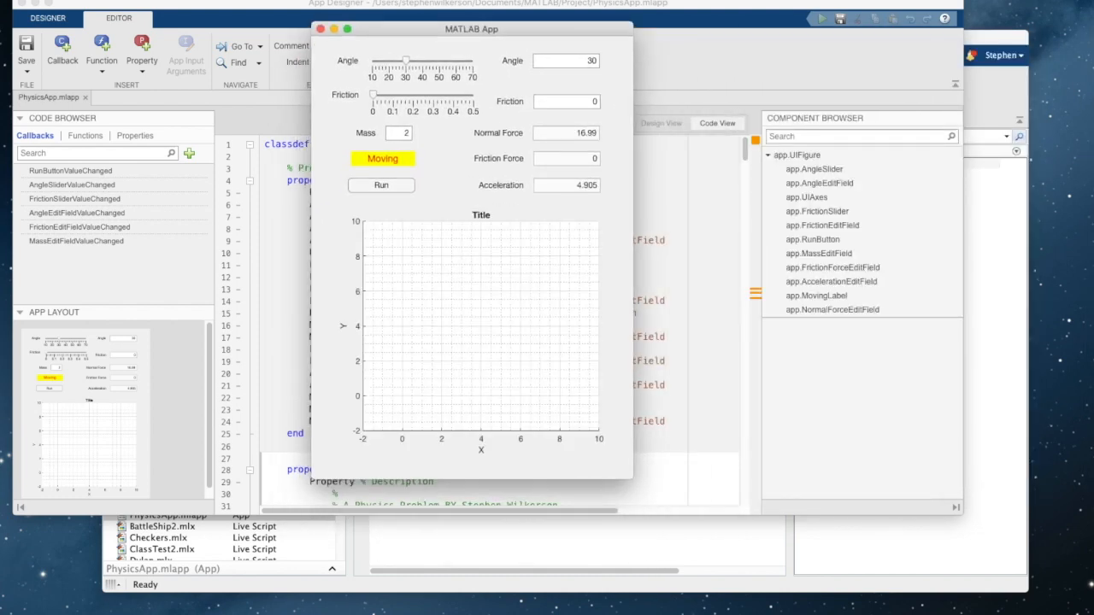
drag(406, 61, 428, 61)
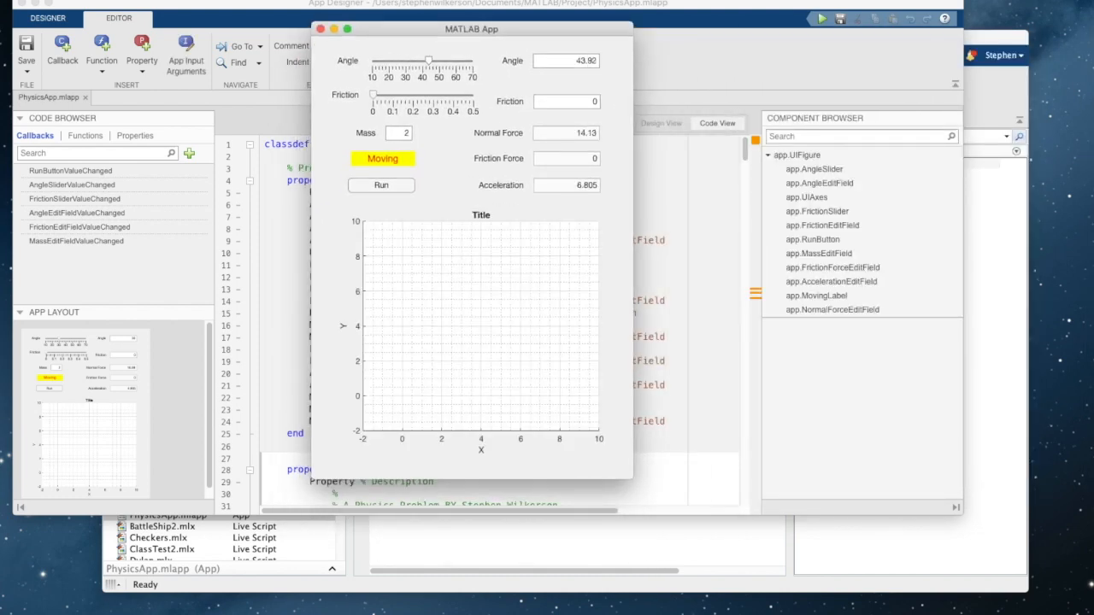
triple_click(566, 60)
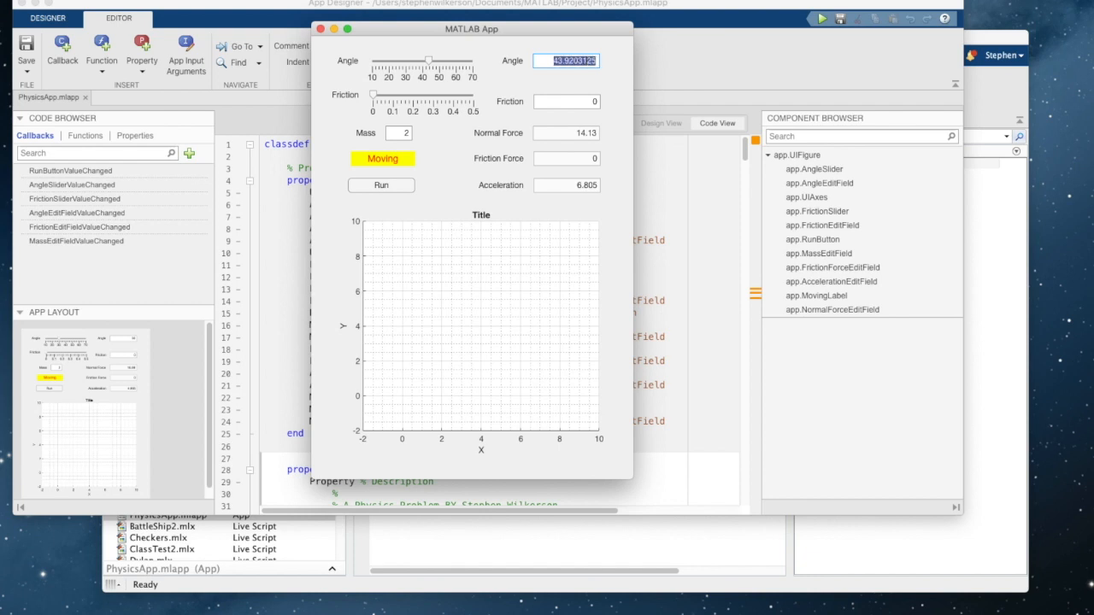
text(45)
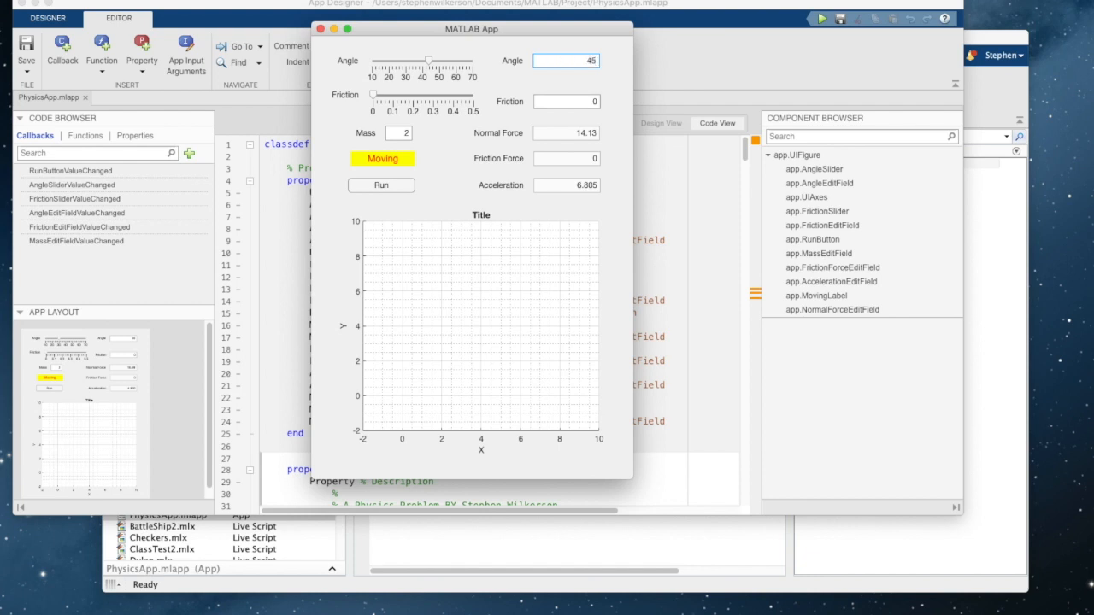
Step: Set the friction coefficient to 0.2 with the Friction slider
drag(373, 96, 393, 96)
text(4)
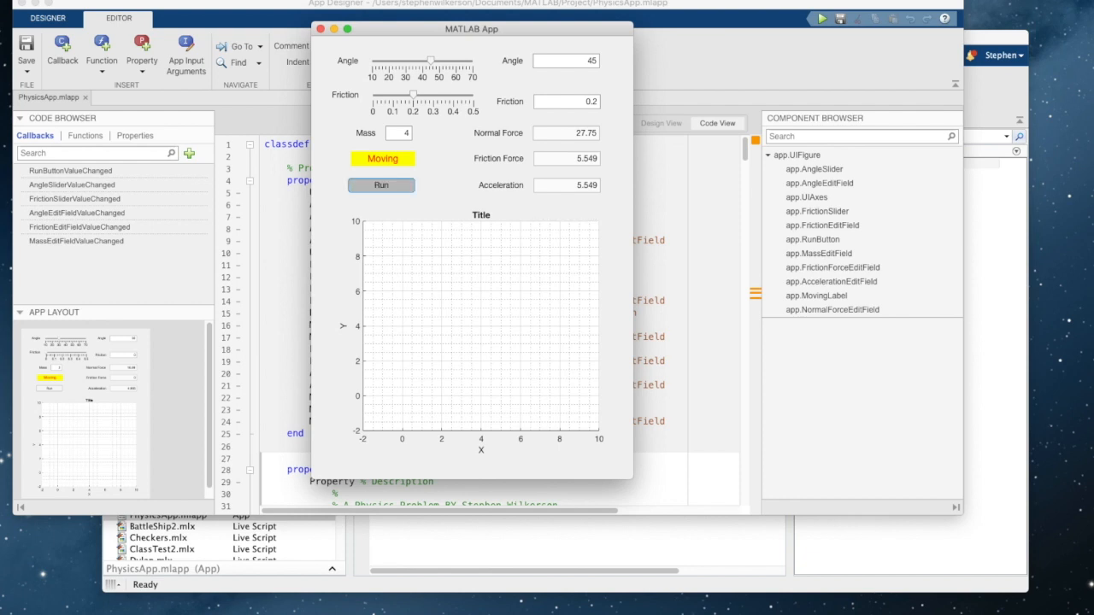
Step: Run the sliding-block animation until the block reaches the ramp bottom at velocity 11.0987
click(381, 184)
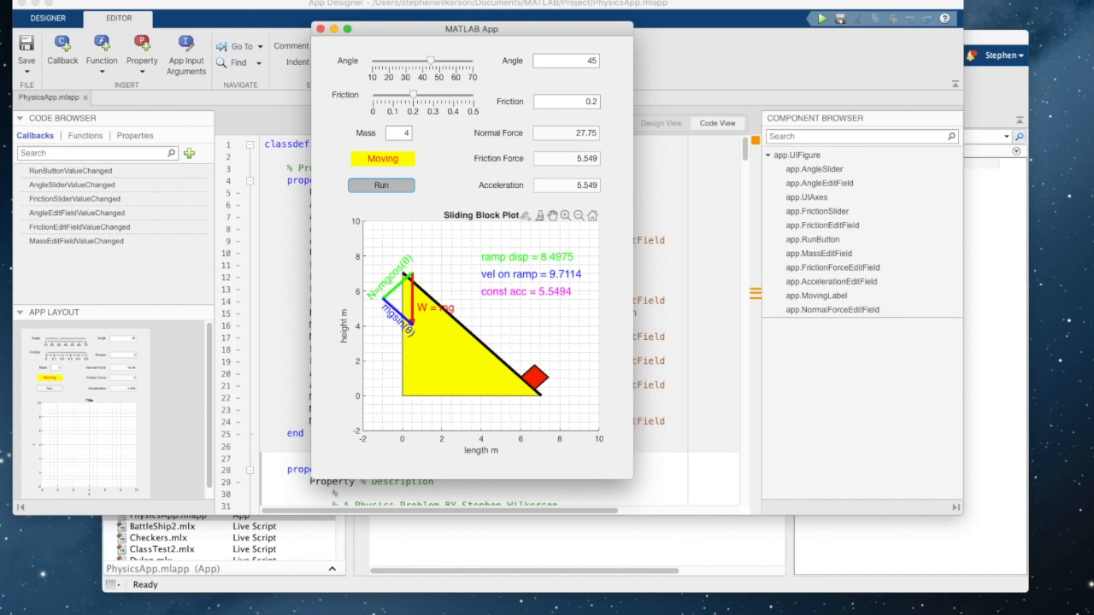
click(381, 184)
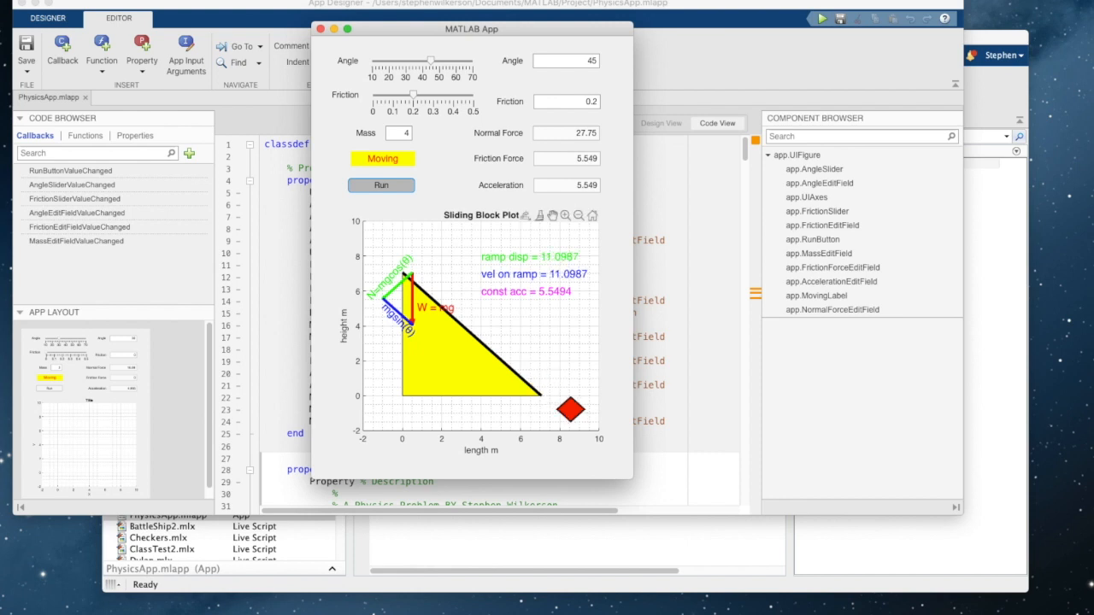